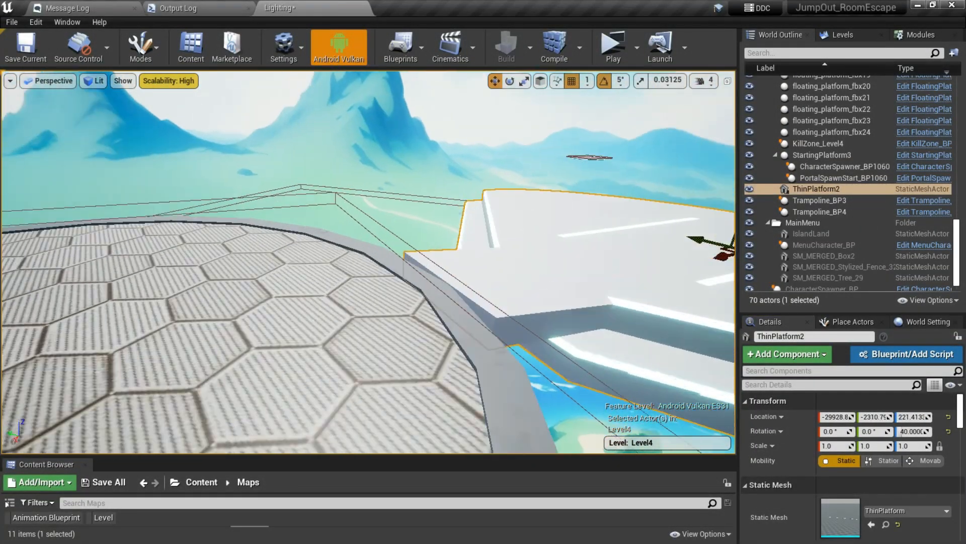
Choose the Third Person template, continue to project settings, and clear the default project name
{"action": "left_click", "coordinate": [611, 43]}
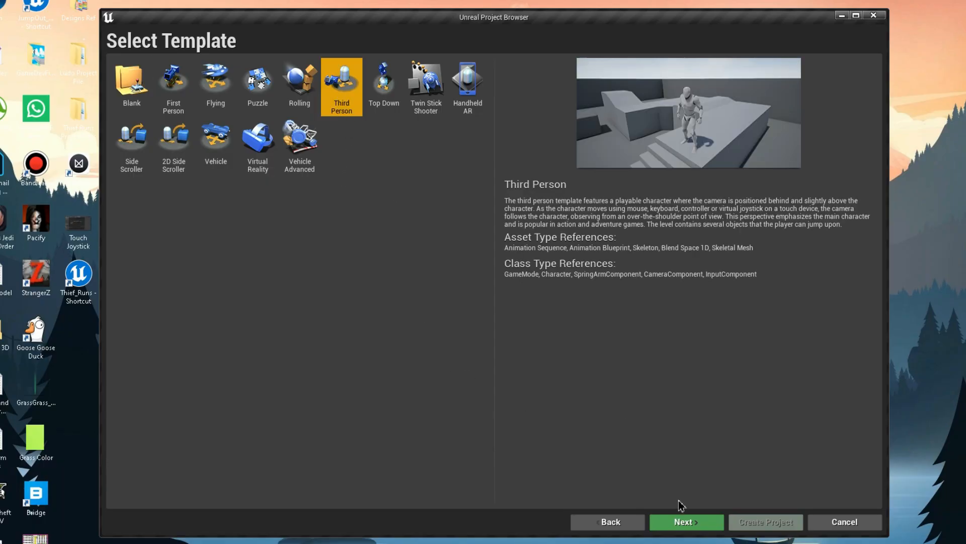
{"action": "left_click", "coordinate": [686, 521]}
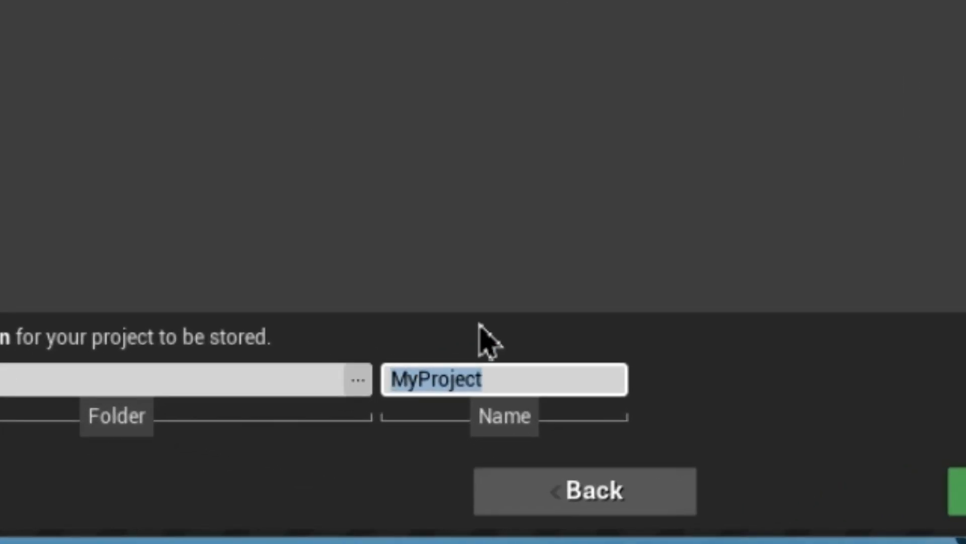
{"action": "key", "text": "Delete"}
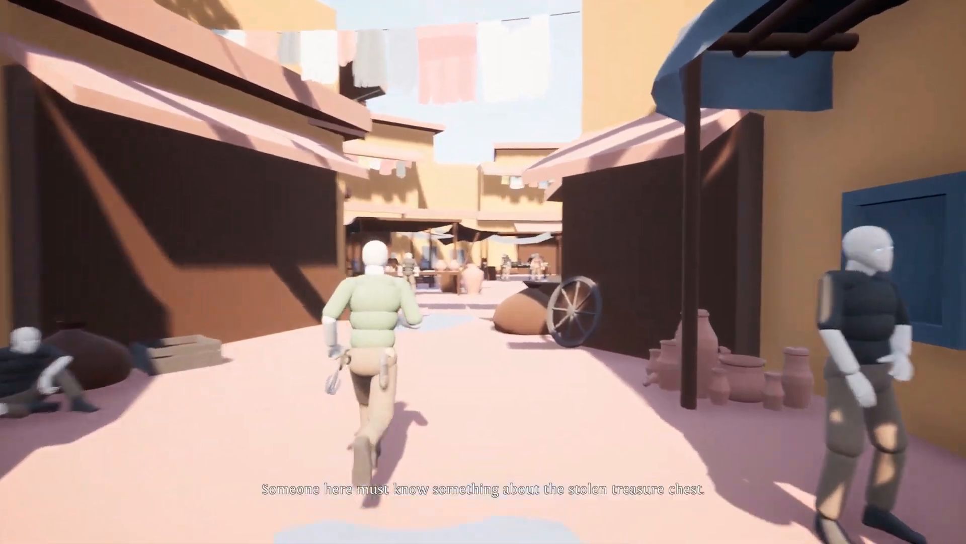
{"action": "key", "text": "w"}
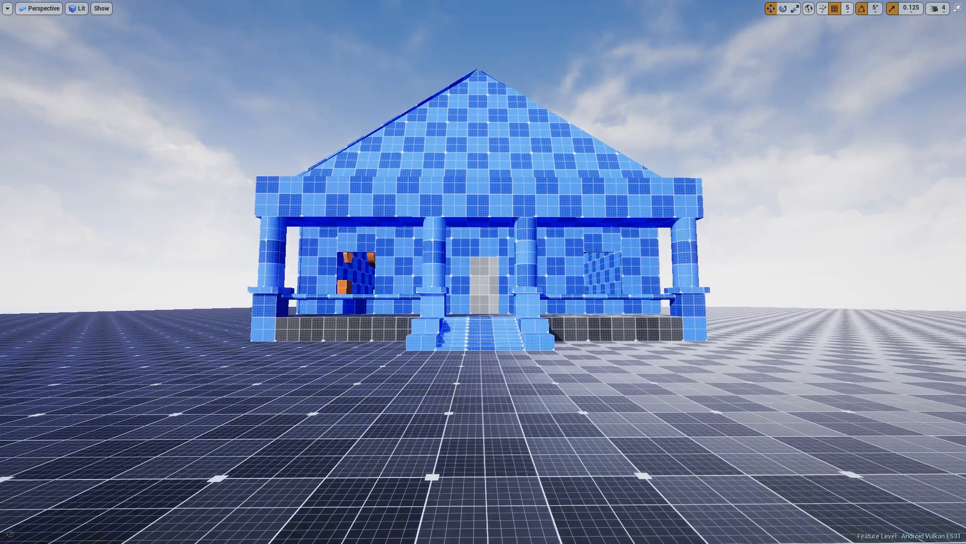
Scroll to view the house level built with blue checker grid materials
{"action": "scroll", "scroll_direction": "down", "scroll_amount": 3}
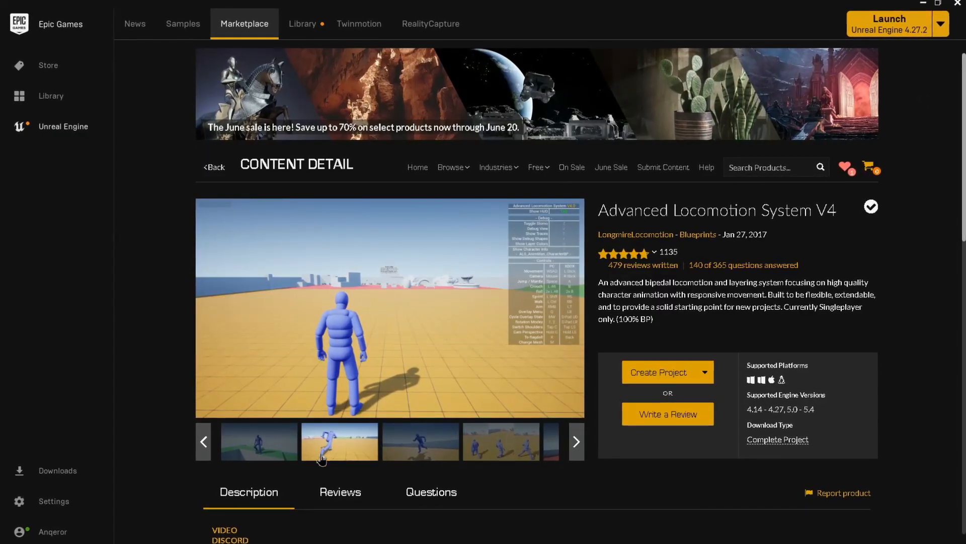
Open the running mannequin preview and page through the ALS V4 gallery images
{"action": "left_click", "coordinate": [338, 440]}
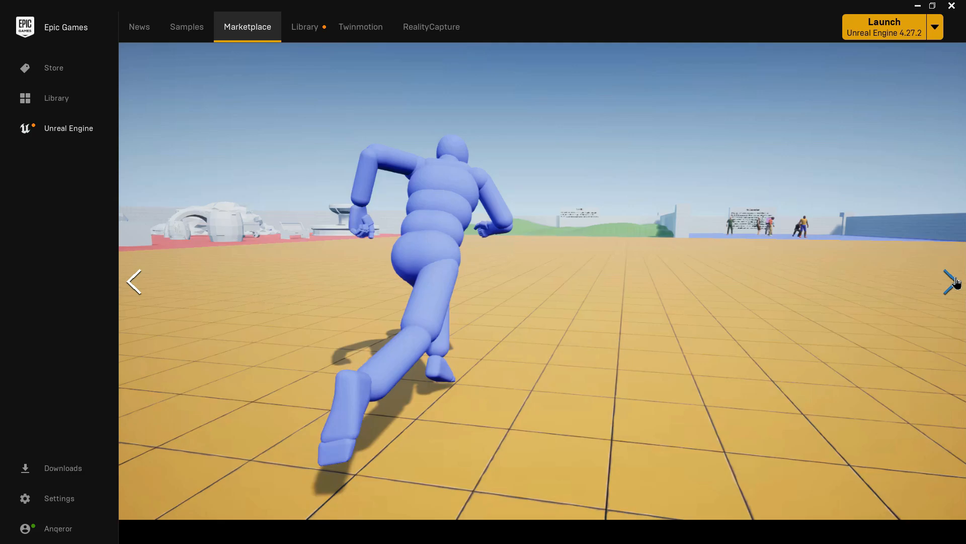
{"action": "left_click", "coordinate": [949, 281]}
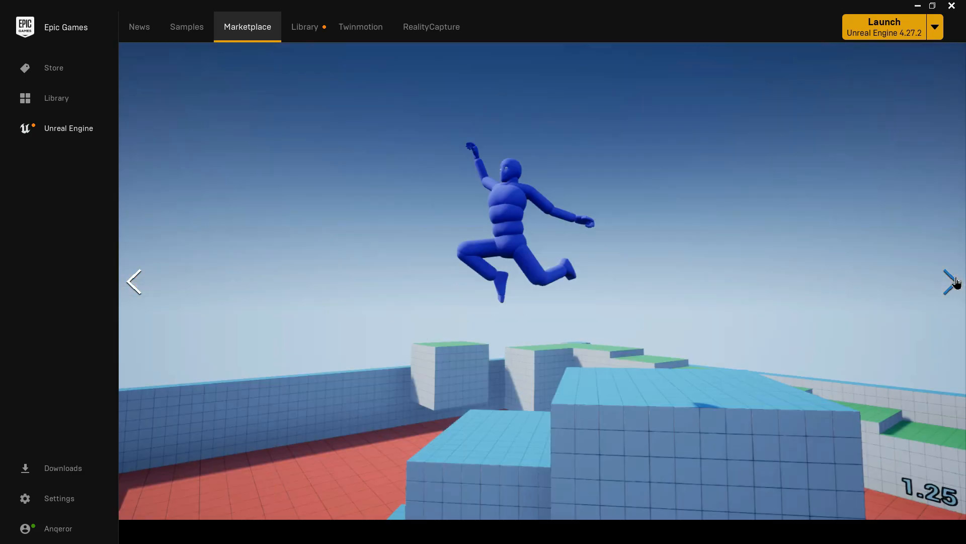
{"action": "left_click", "coordinate": [949, 282]}
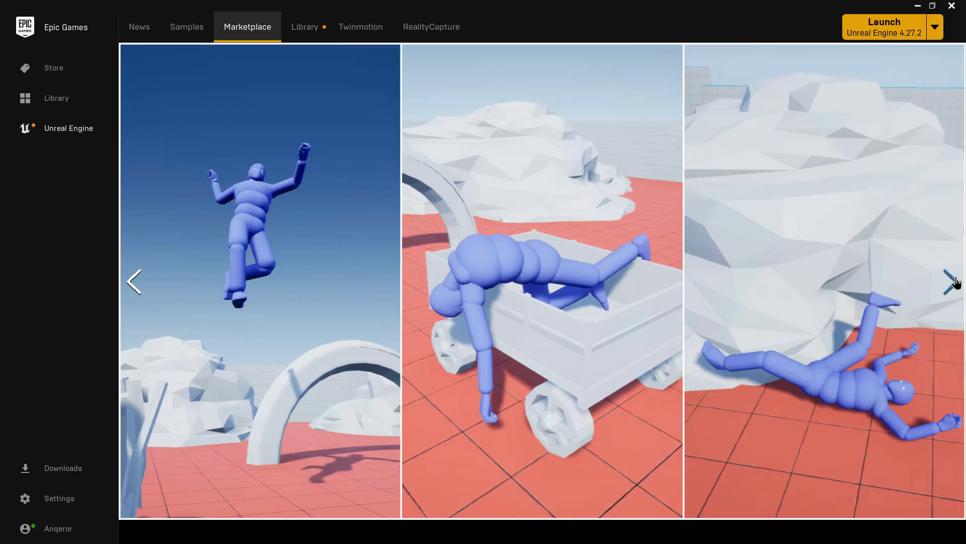
{"action": "left_click", "coordinate": [884, 27]}
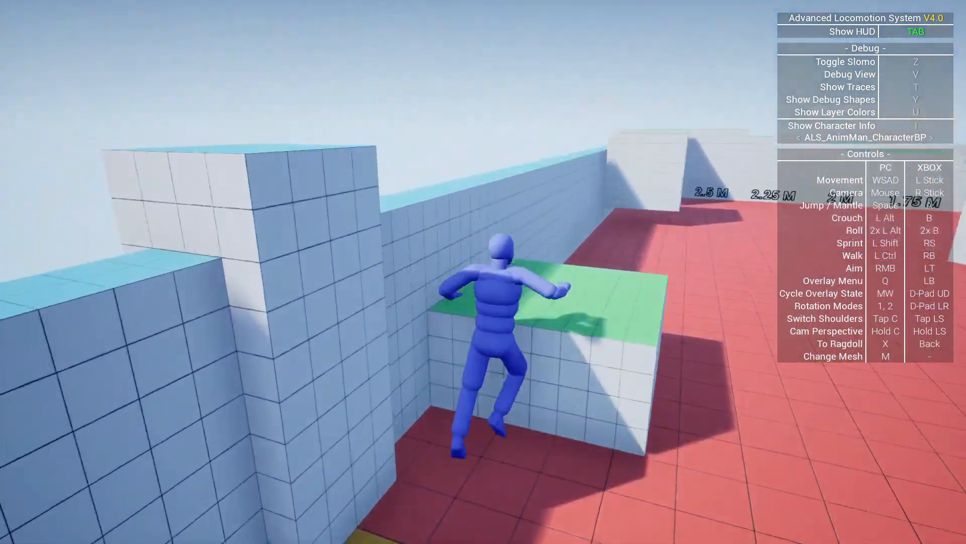
Make the blue mannequin jump with Space in the ALS demo map
{"action": "key", "text": "space"}
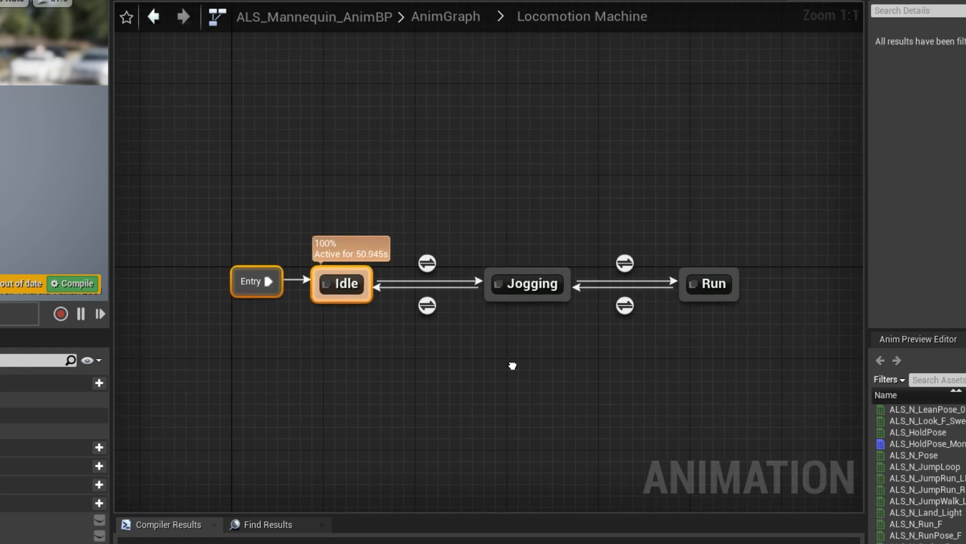
Select the Jogging state node in the Locomotion Machine to show its Details
{"action": "left_click", "coordinate": [526, 284]}
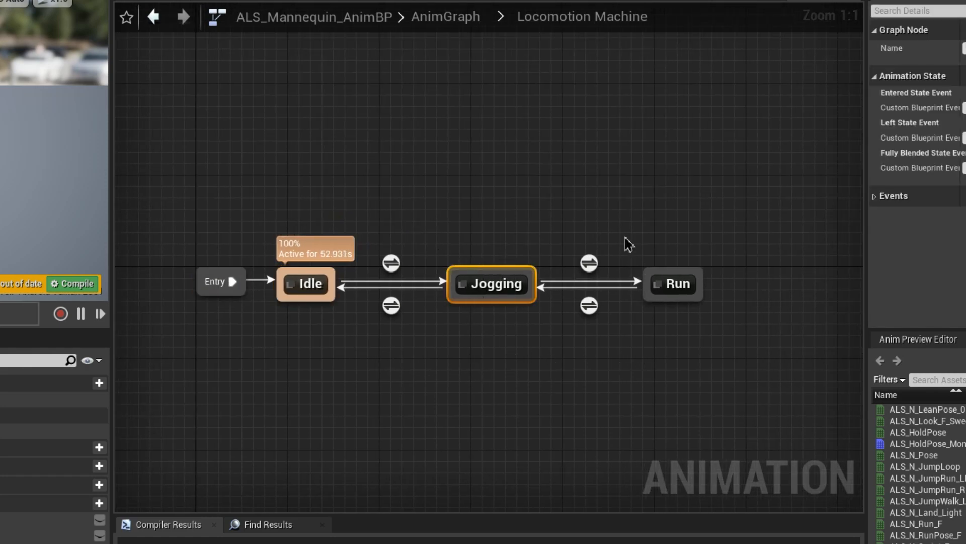